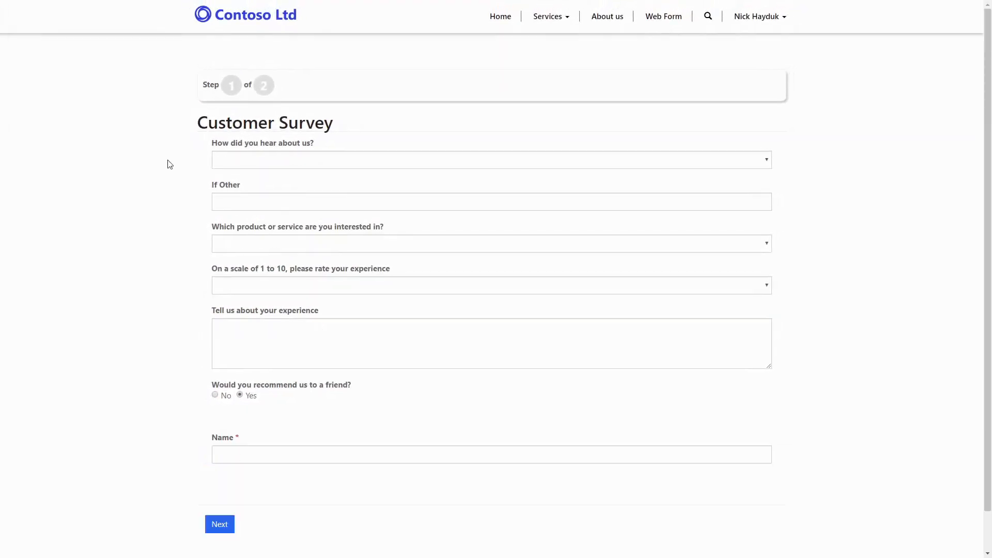
click(491, 155)
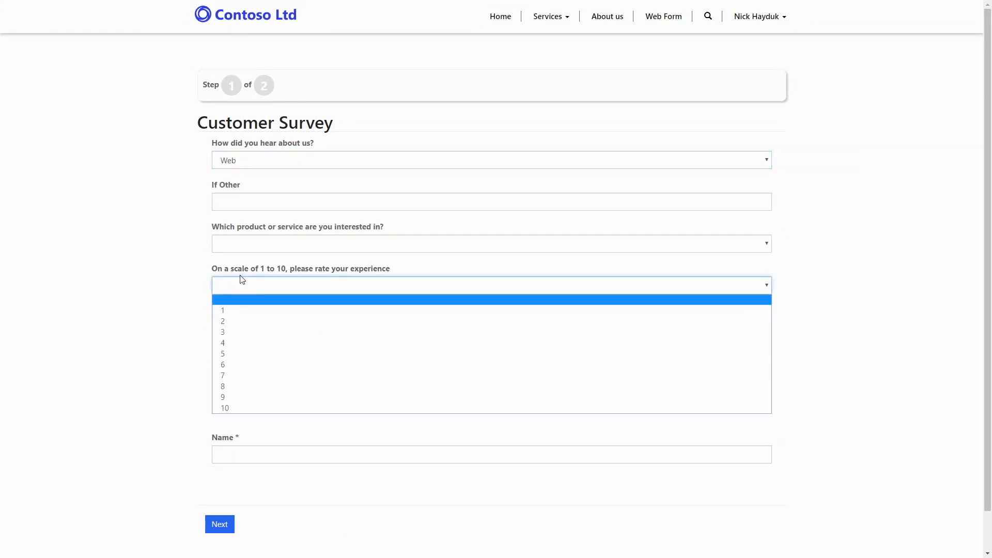
click(225, 408)
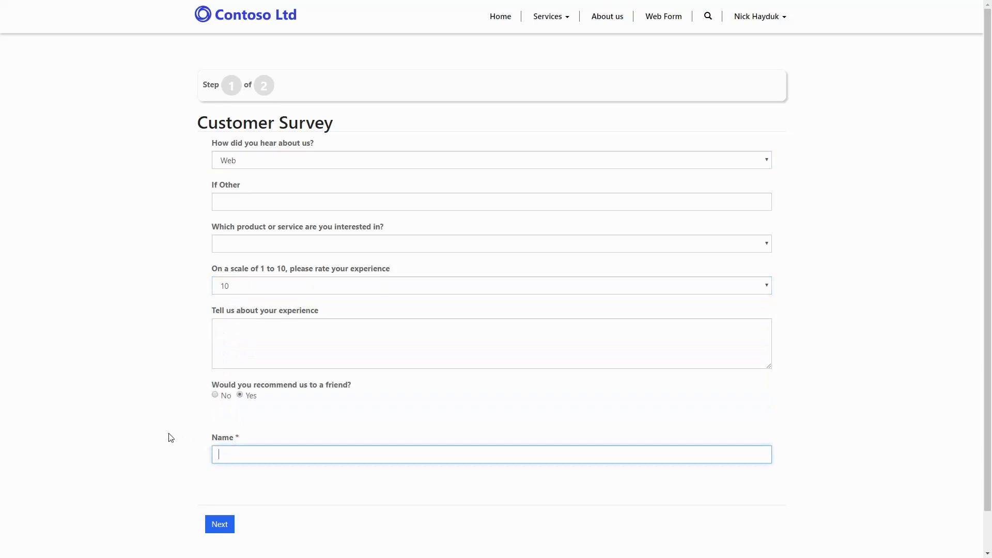
text(Nick)
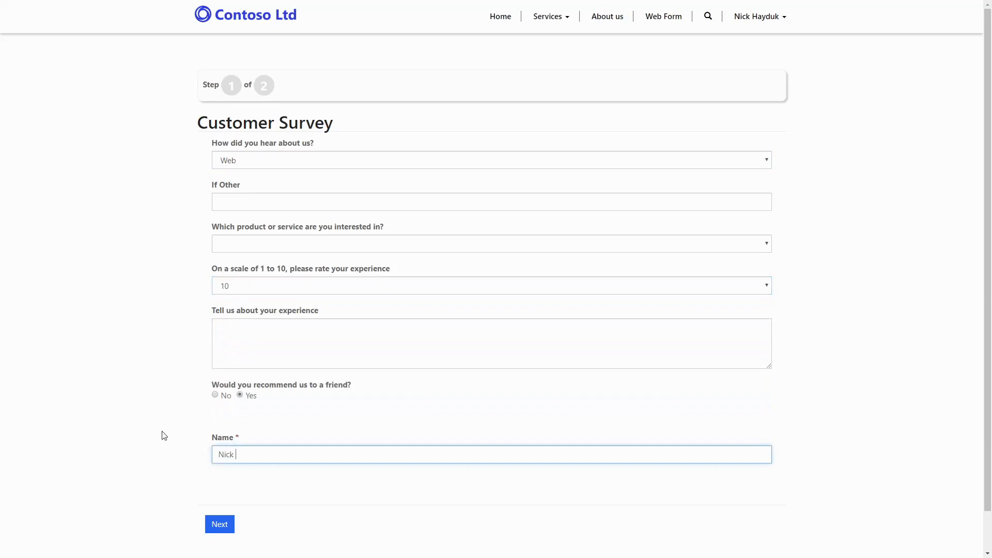
text(Hayduk)
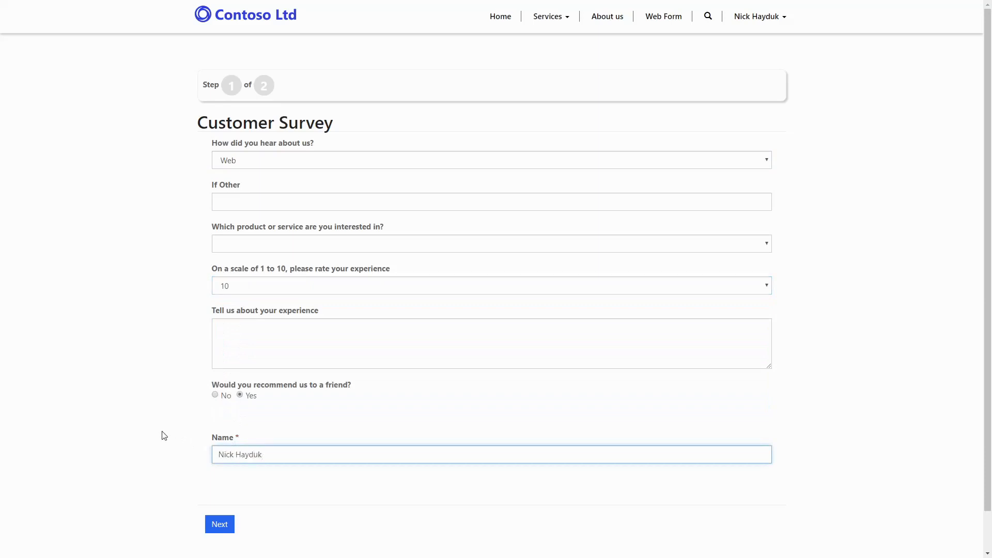
click(219, 524)
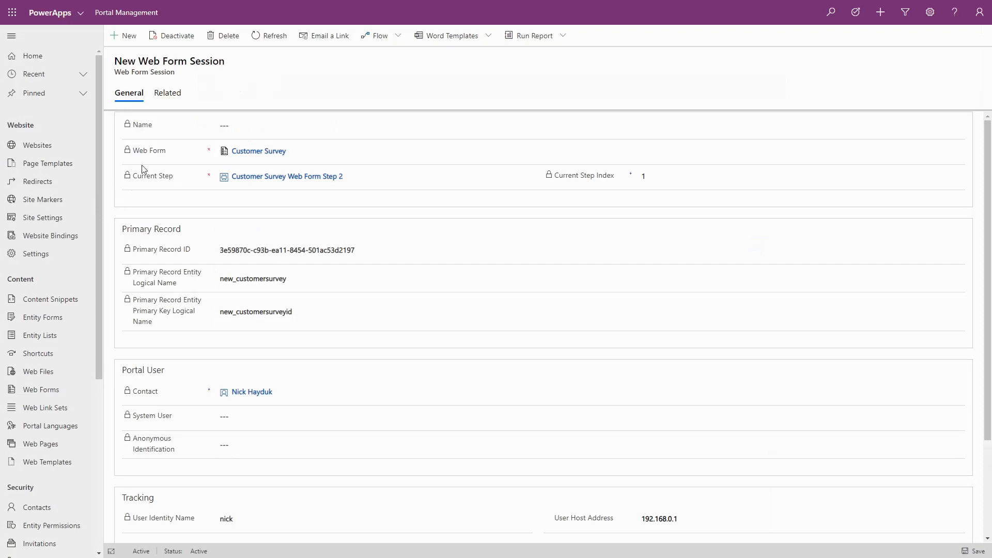
mouse_move(611, 178)
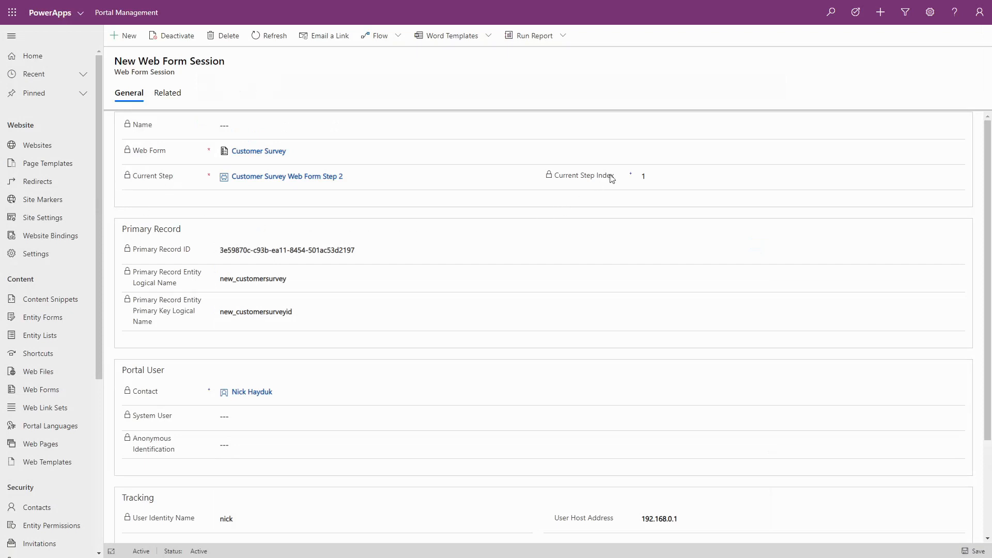
mouse_move(118, 240)
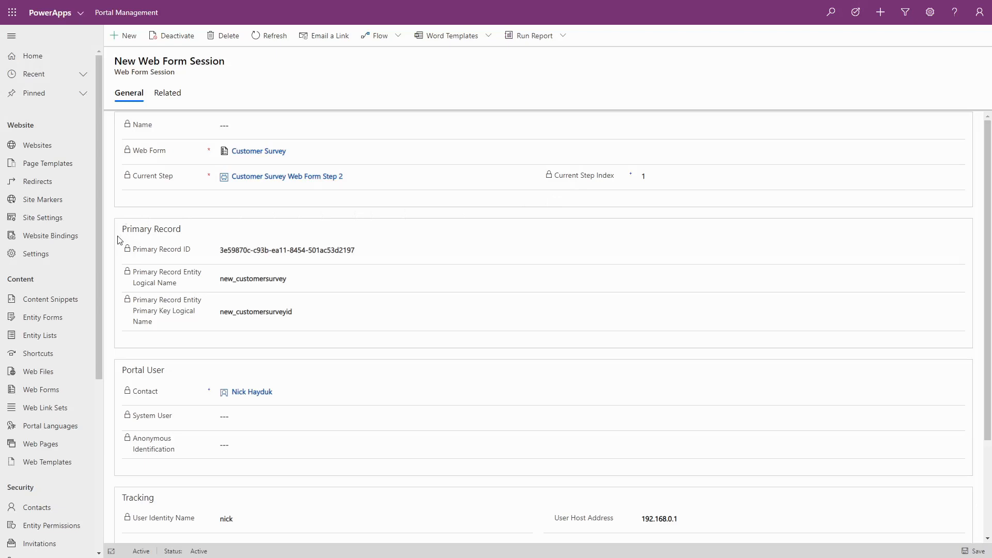
mouse_move(114, 306)
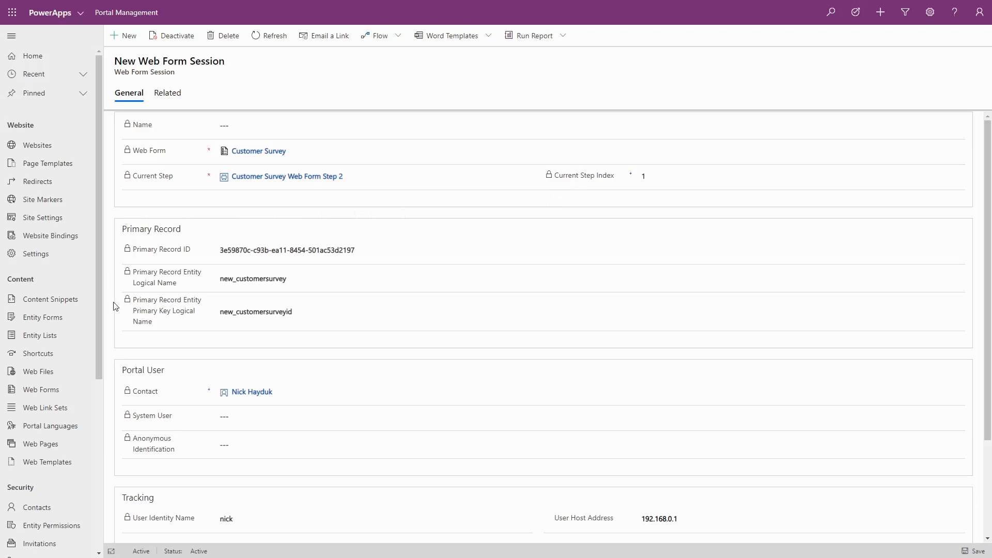
- Scroll the Web Form Session record down to its Tracking and History sections
scroll(down, 3)
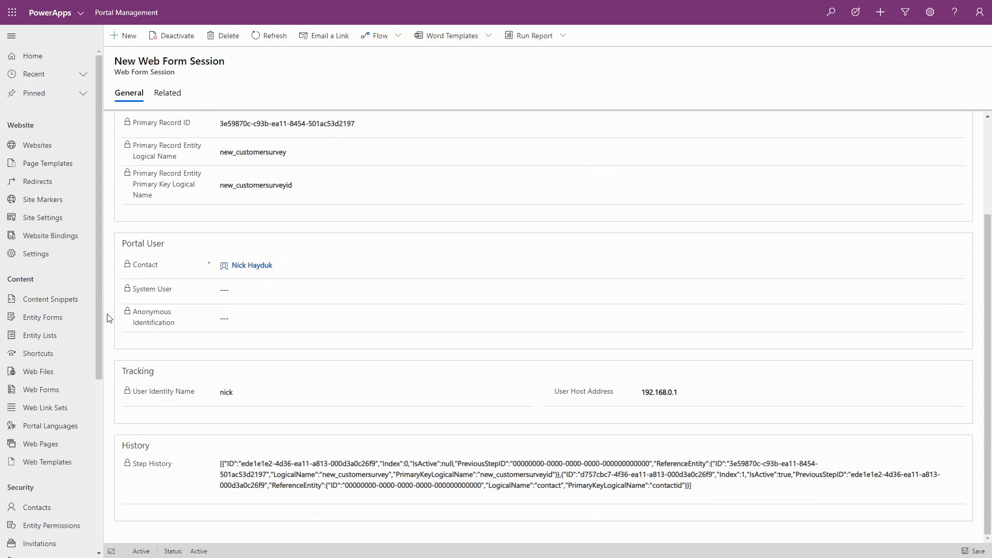
mouse_move(112, 330)
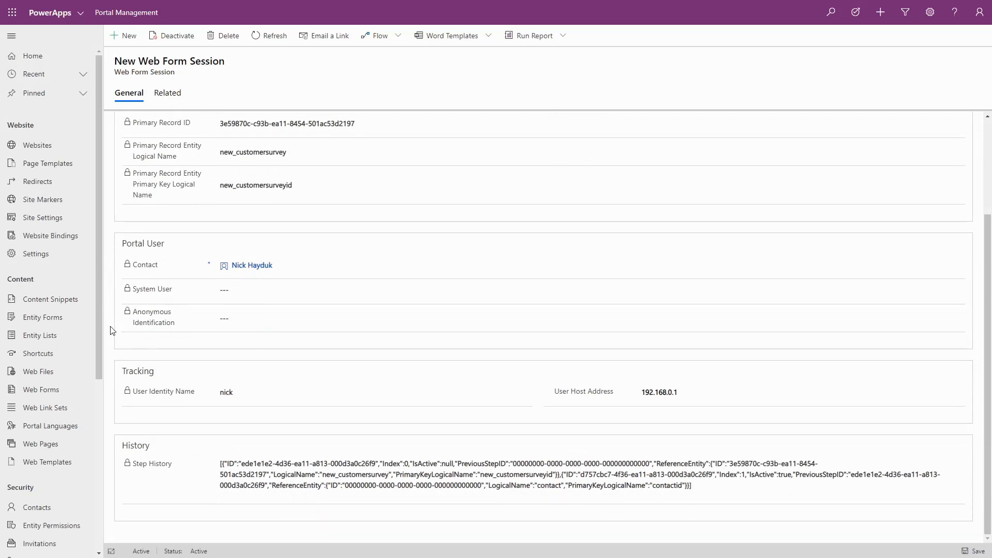
mouse_move(568, 377)
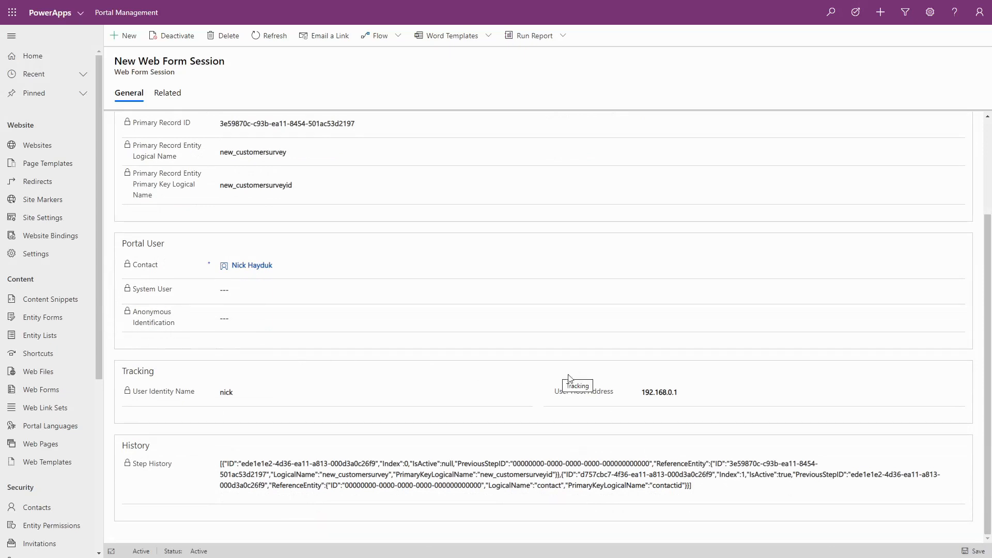
mouse_move(345, 420)
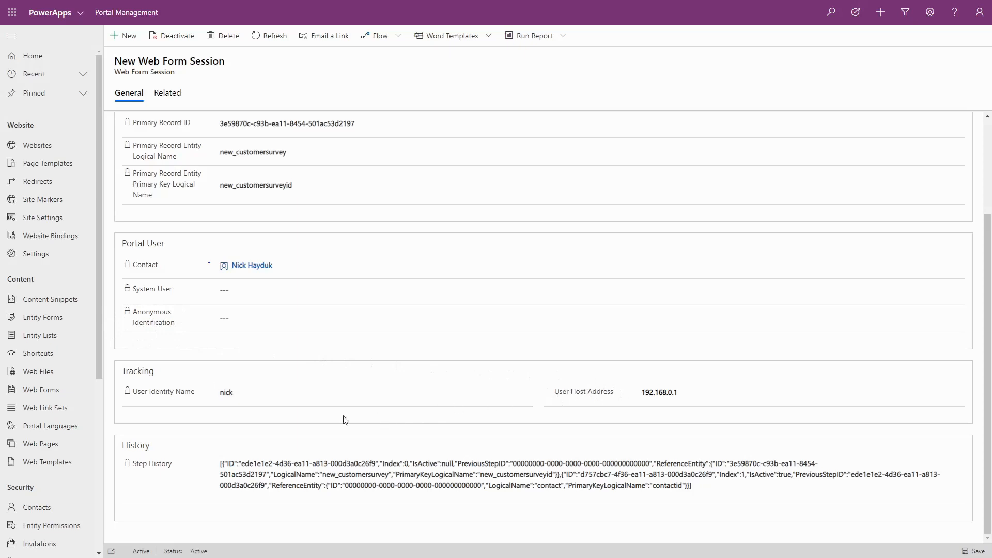
mouse_move(114, 457)
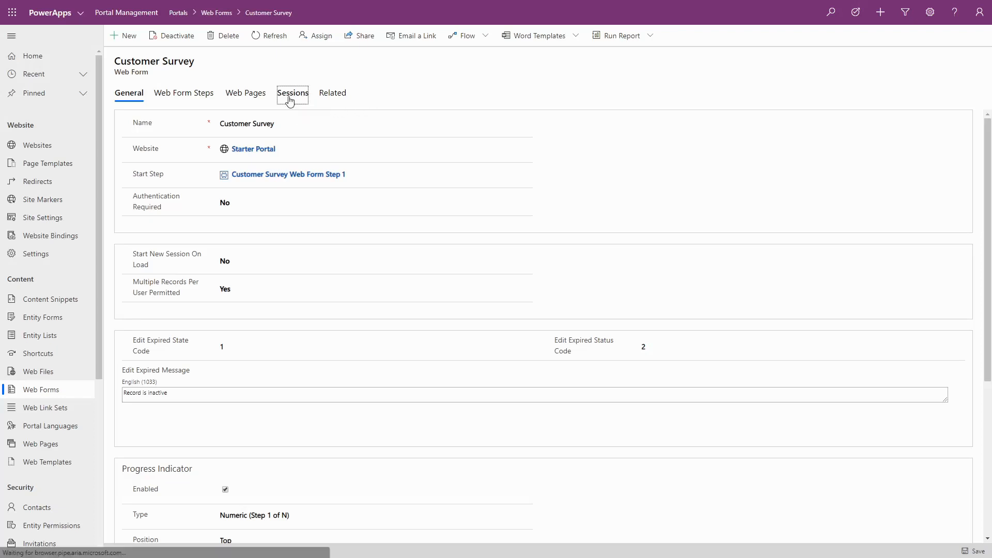
- Open the Customer Survey web form's Sessions tab to see the step-index-1 session
click(292, 93)
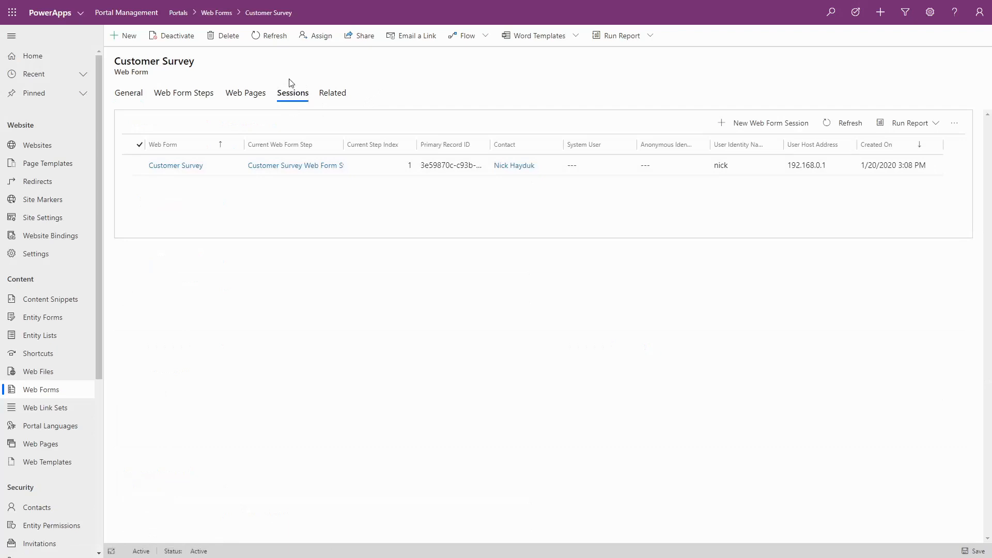